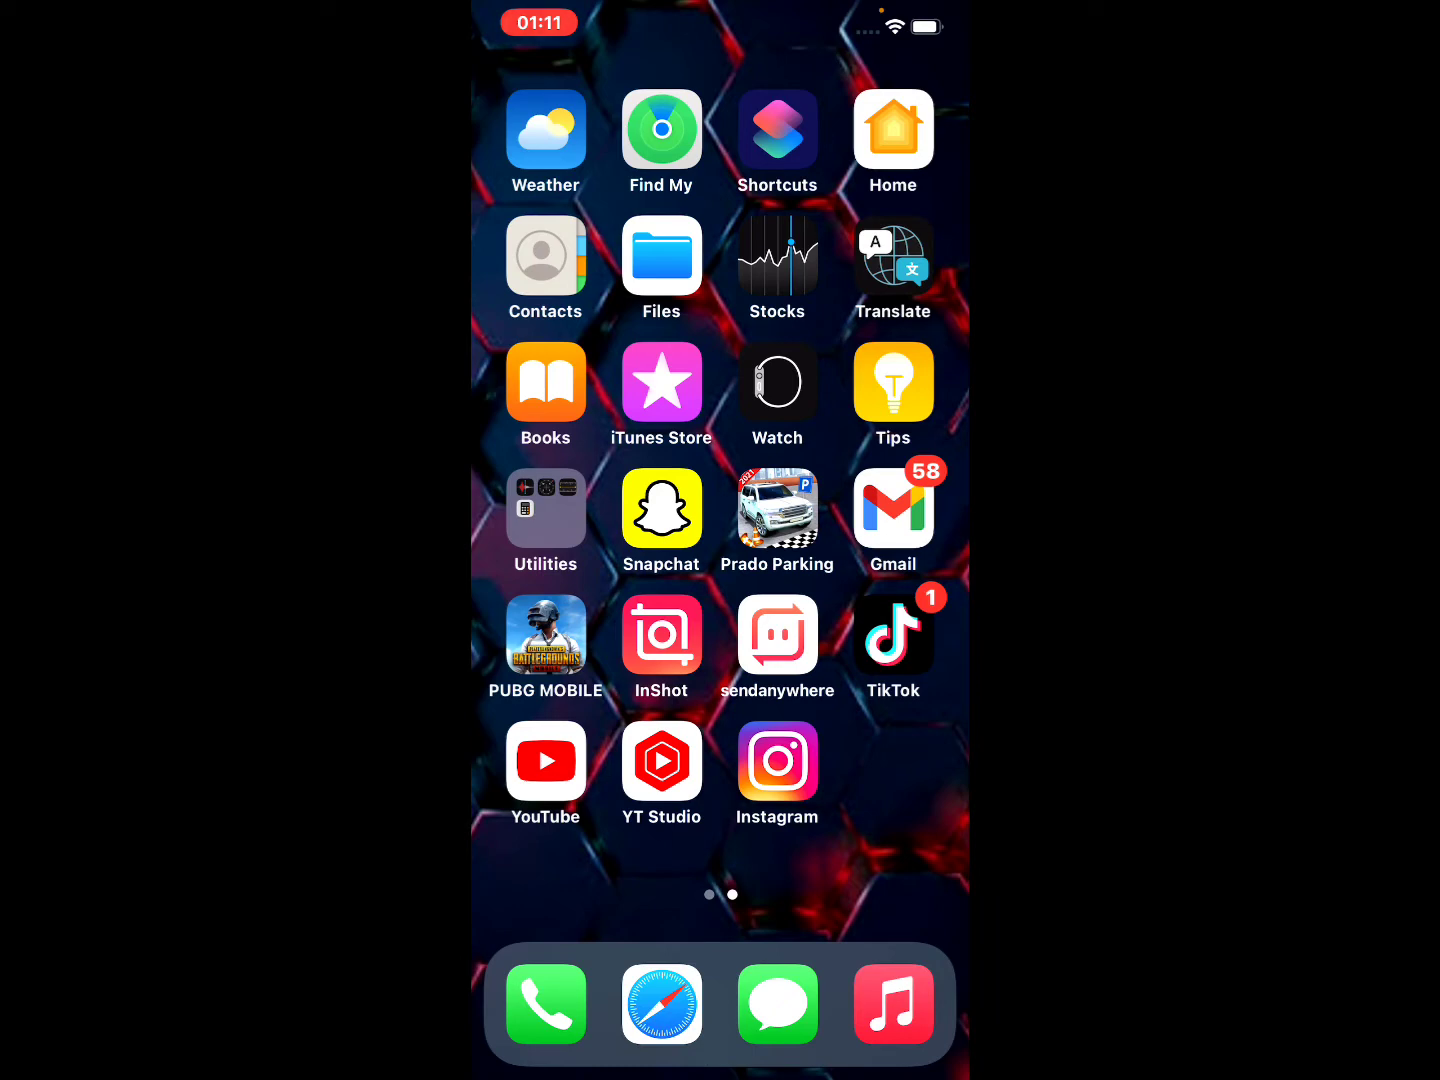
# Return the Home Screen to its first page where the Settings app sits.
pyautogui.hscroll(-3)
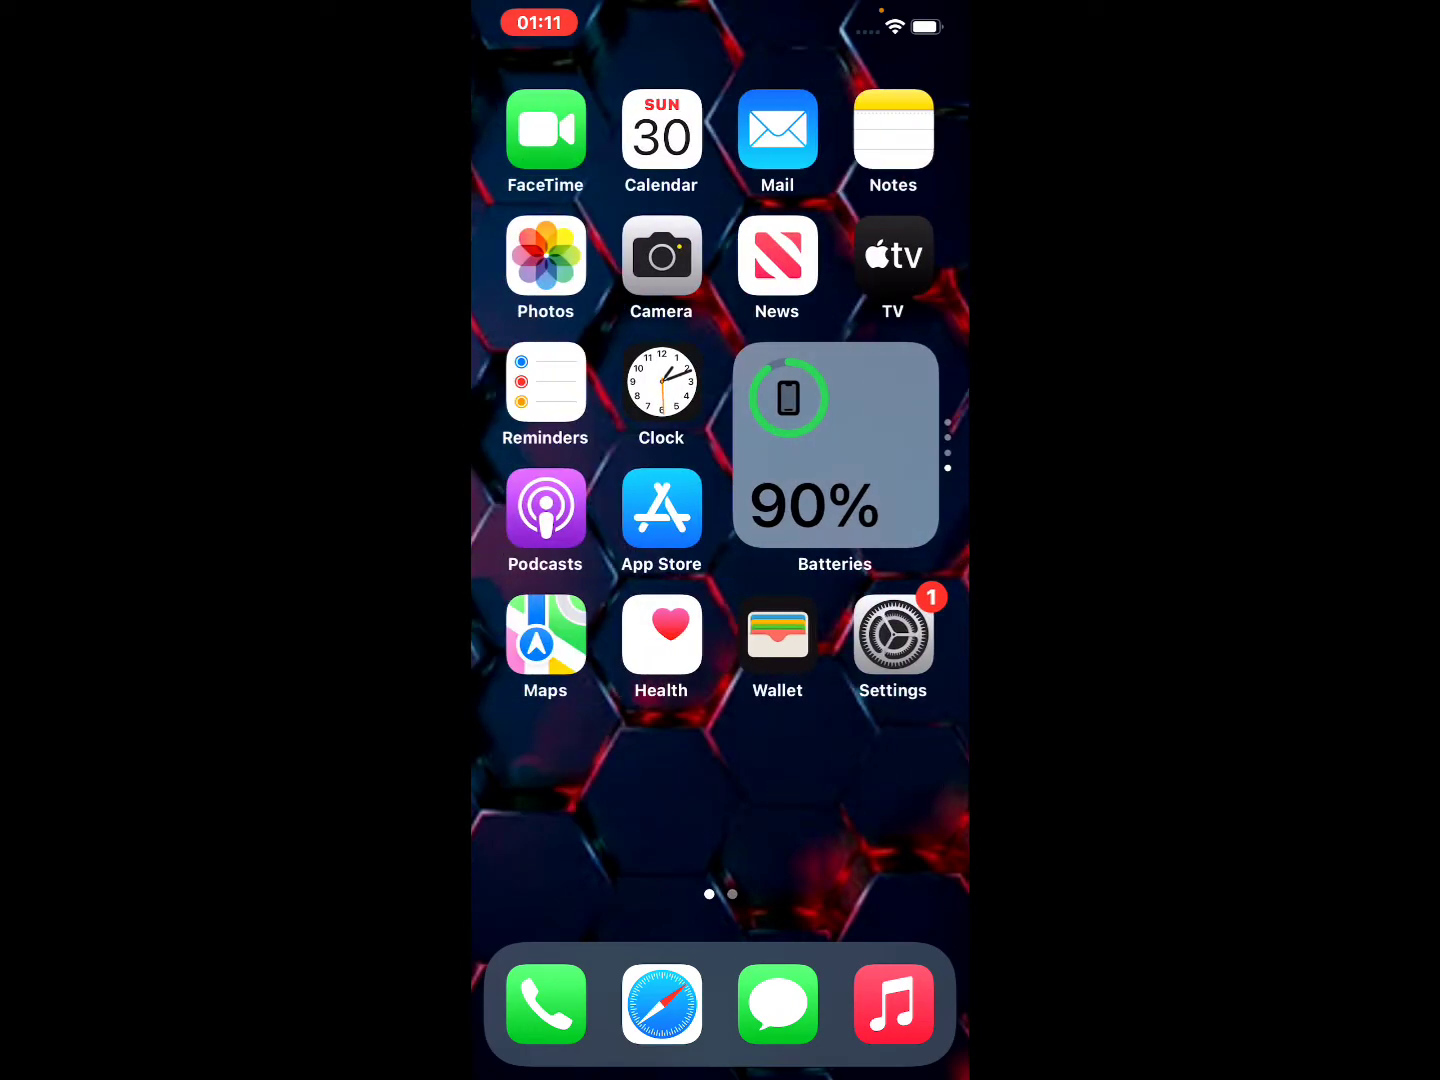
# Go from the Settings app into the General settings page.
pyautogui.click(892, 628)
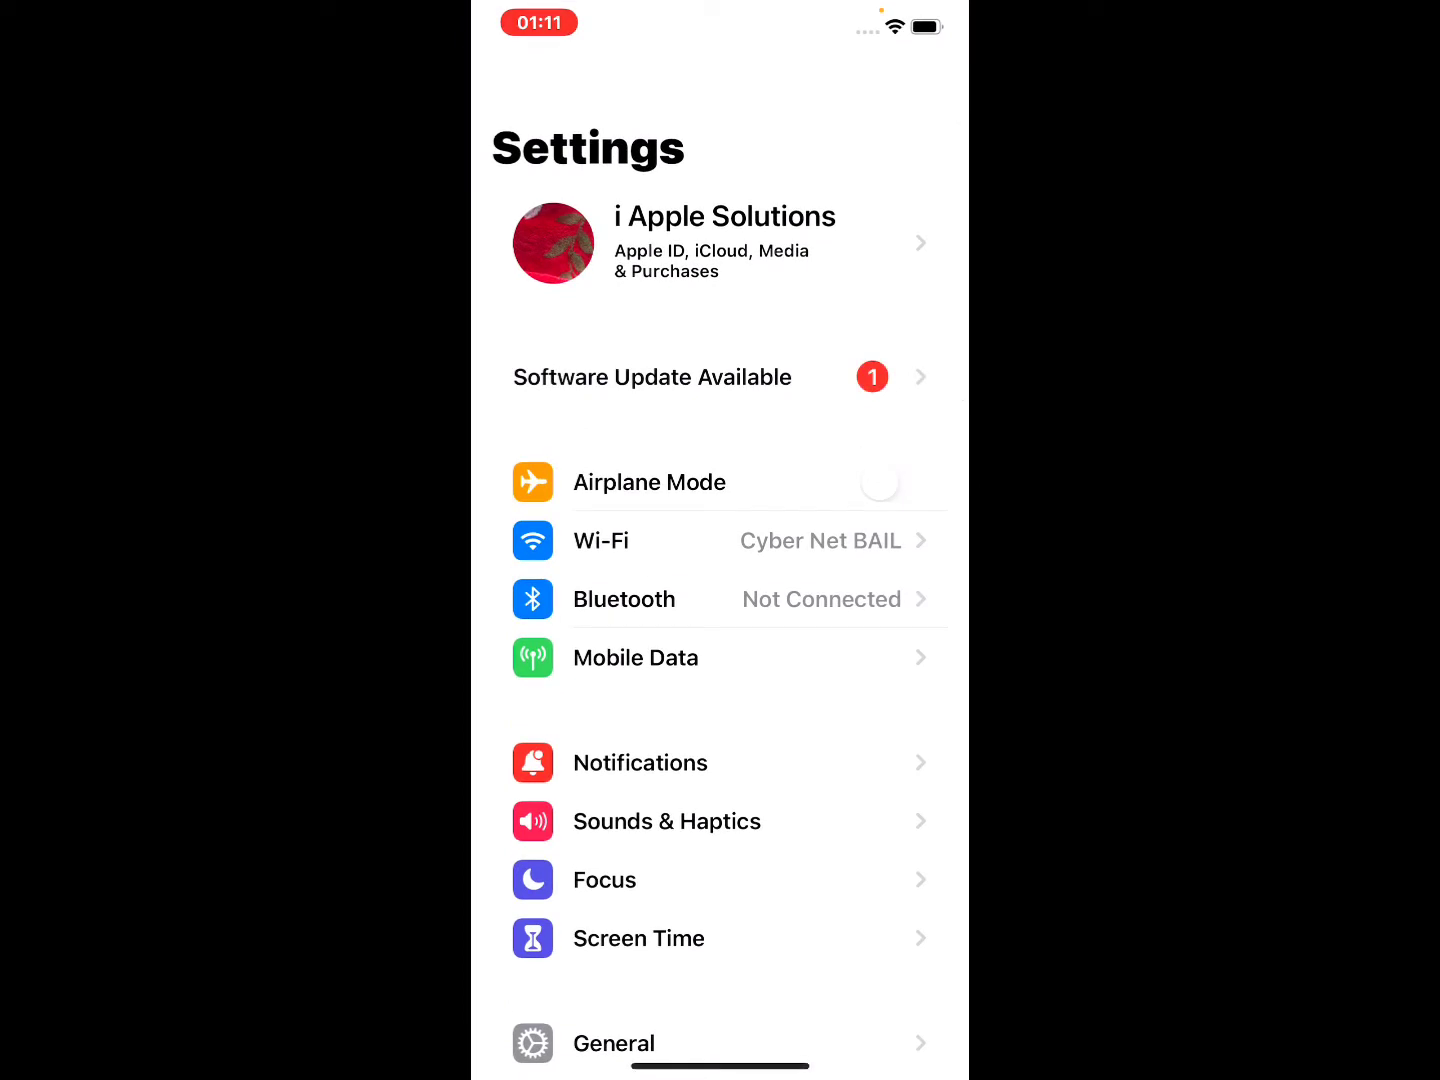
pyautogui.scroll(-3)
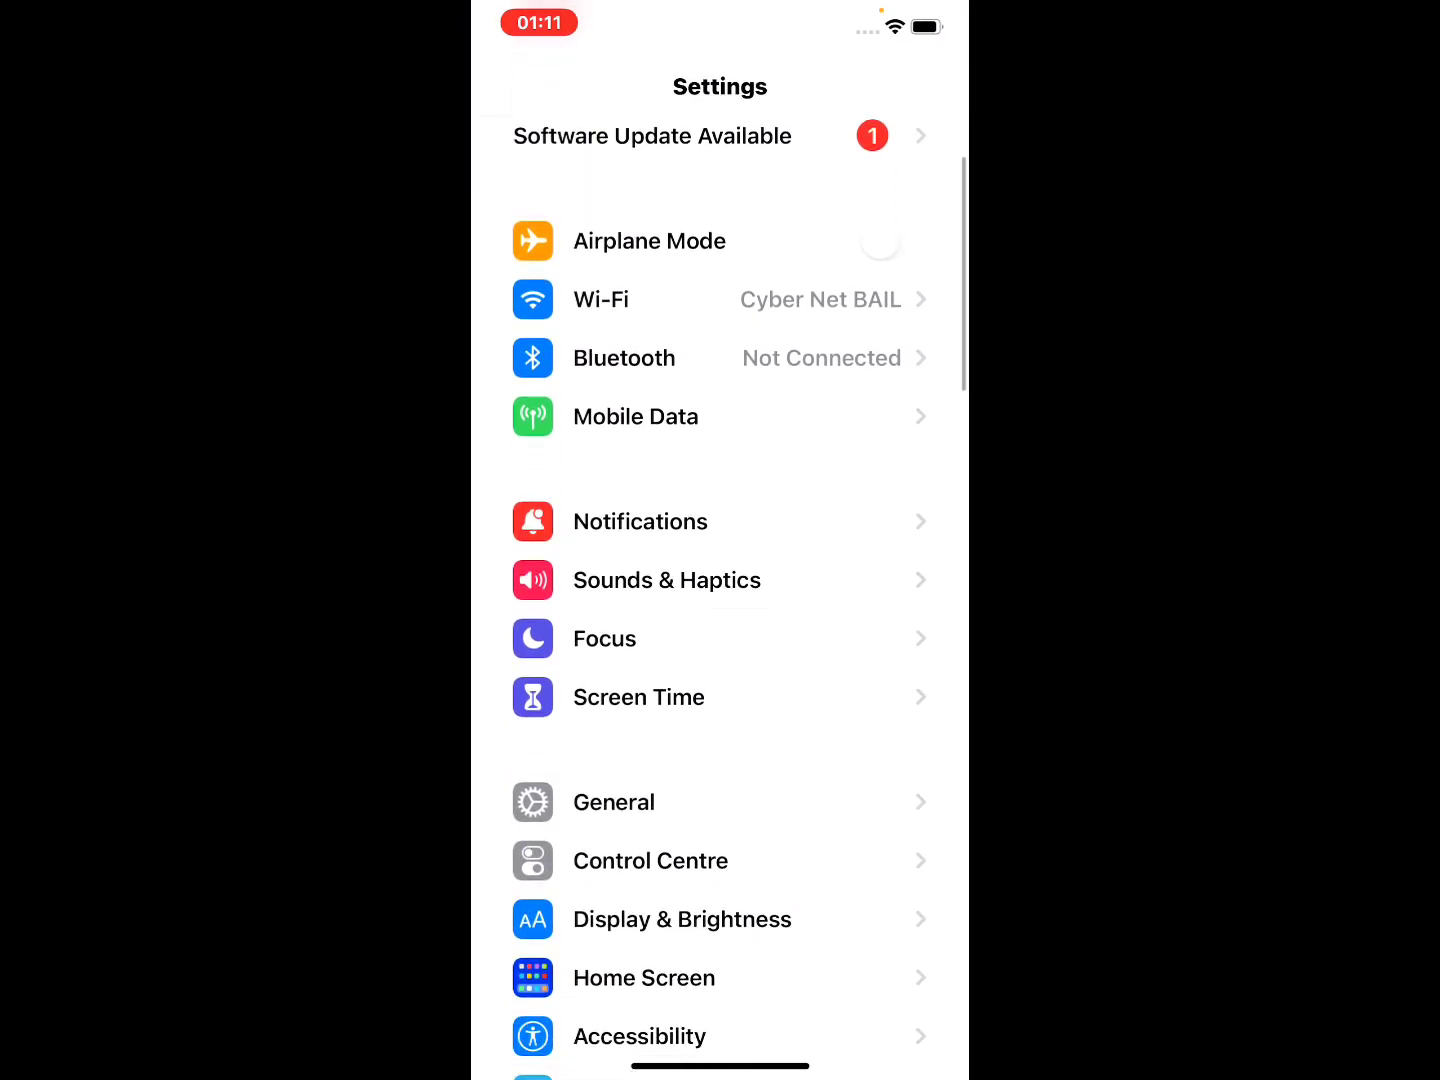
pyautogui.click(614, 800)
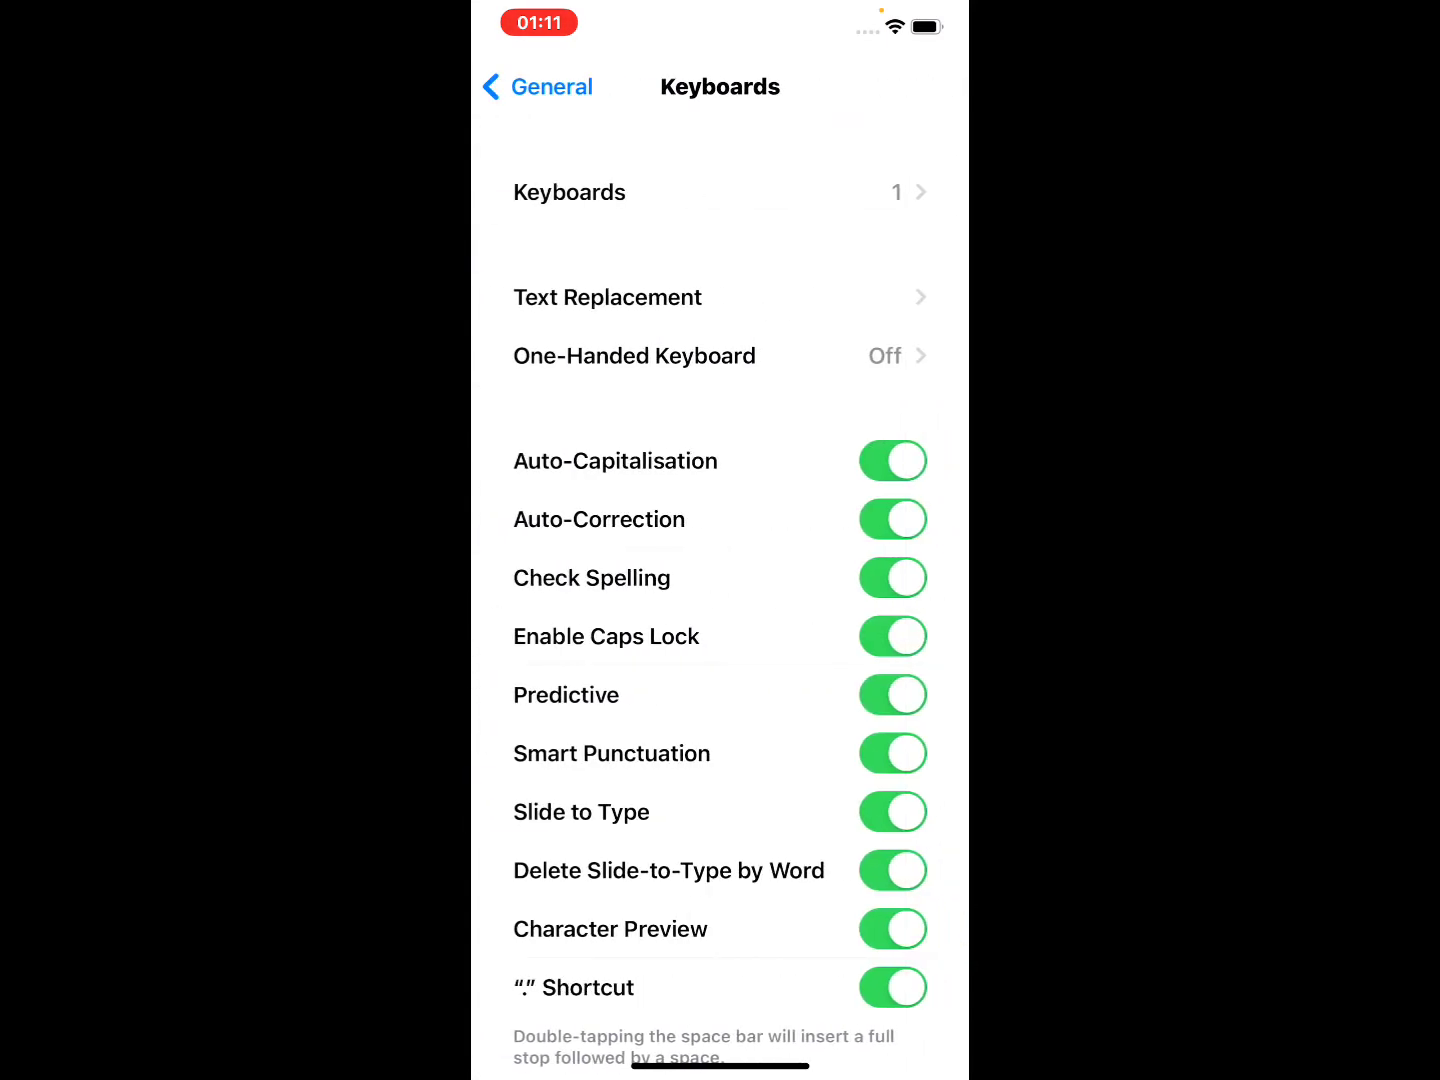
# Reach the Add New Keyboard list from Keyboards and bring Emoji into view.
pyautogui.click(568, 192)
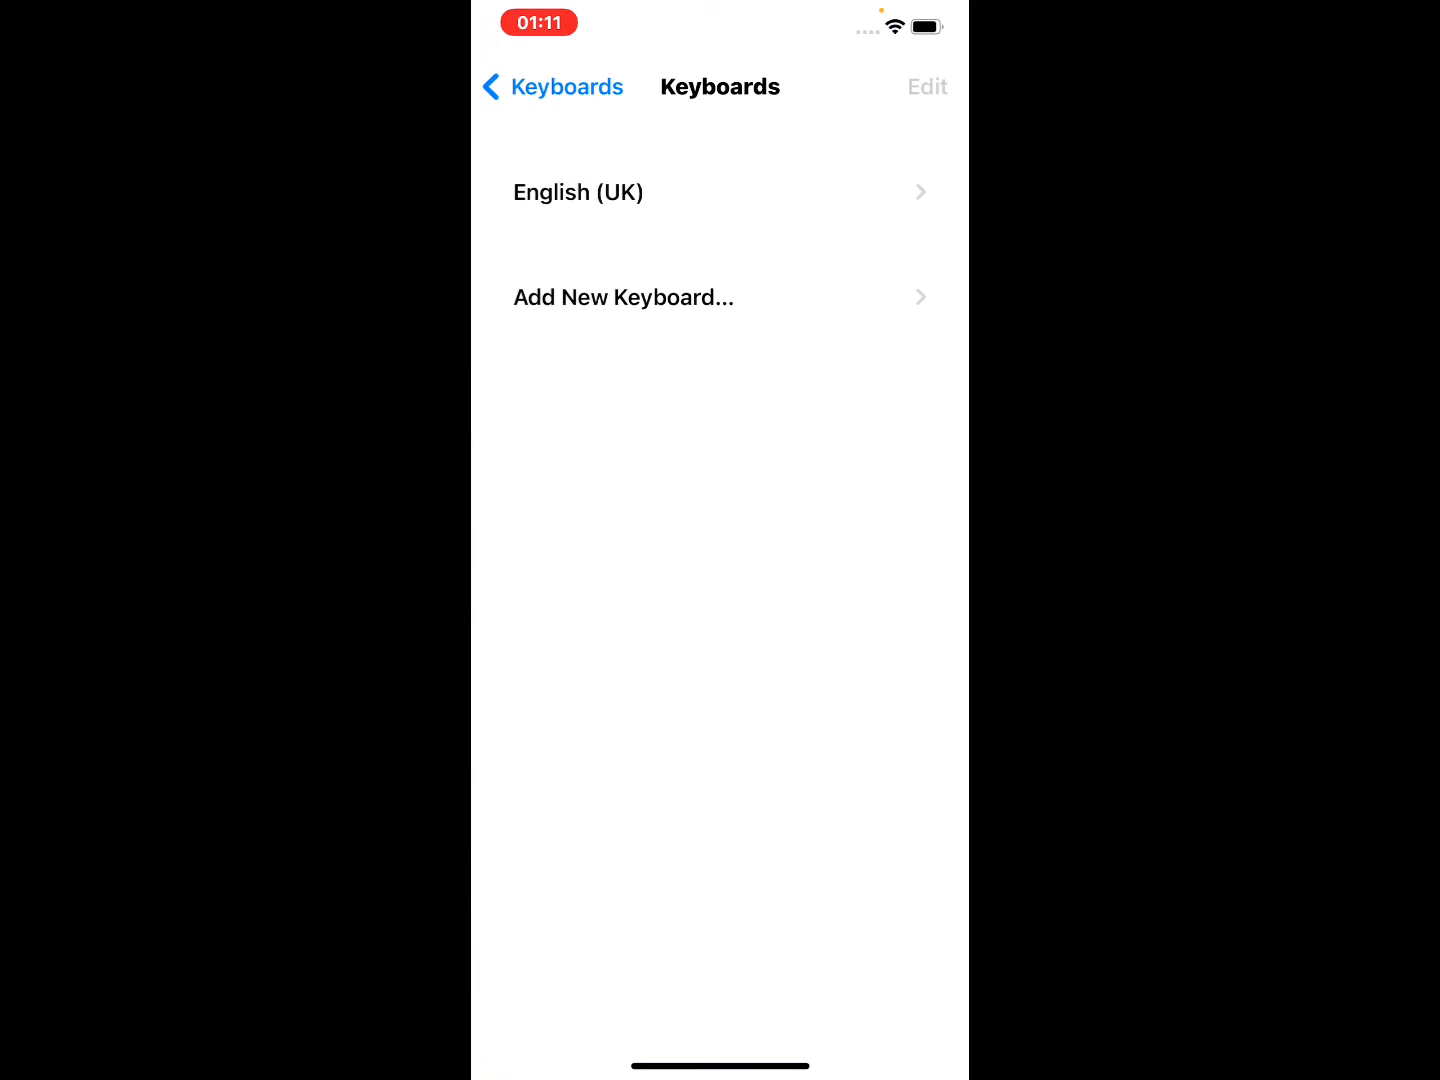
pyautogui.click(624, 296)
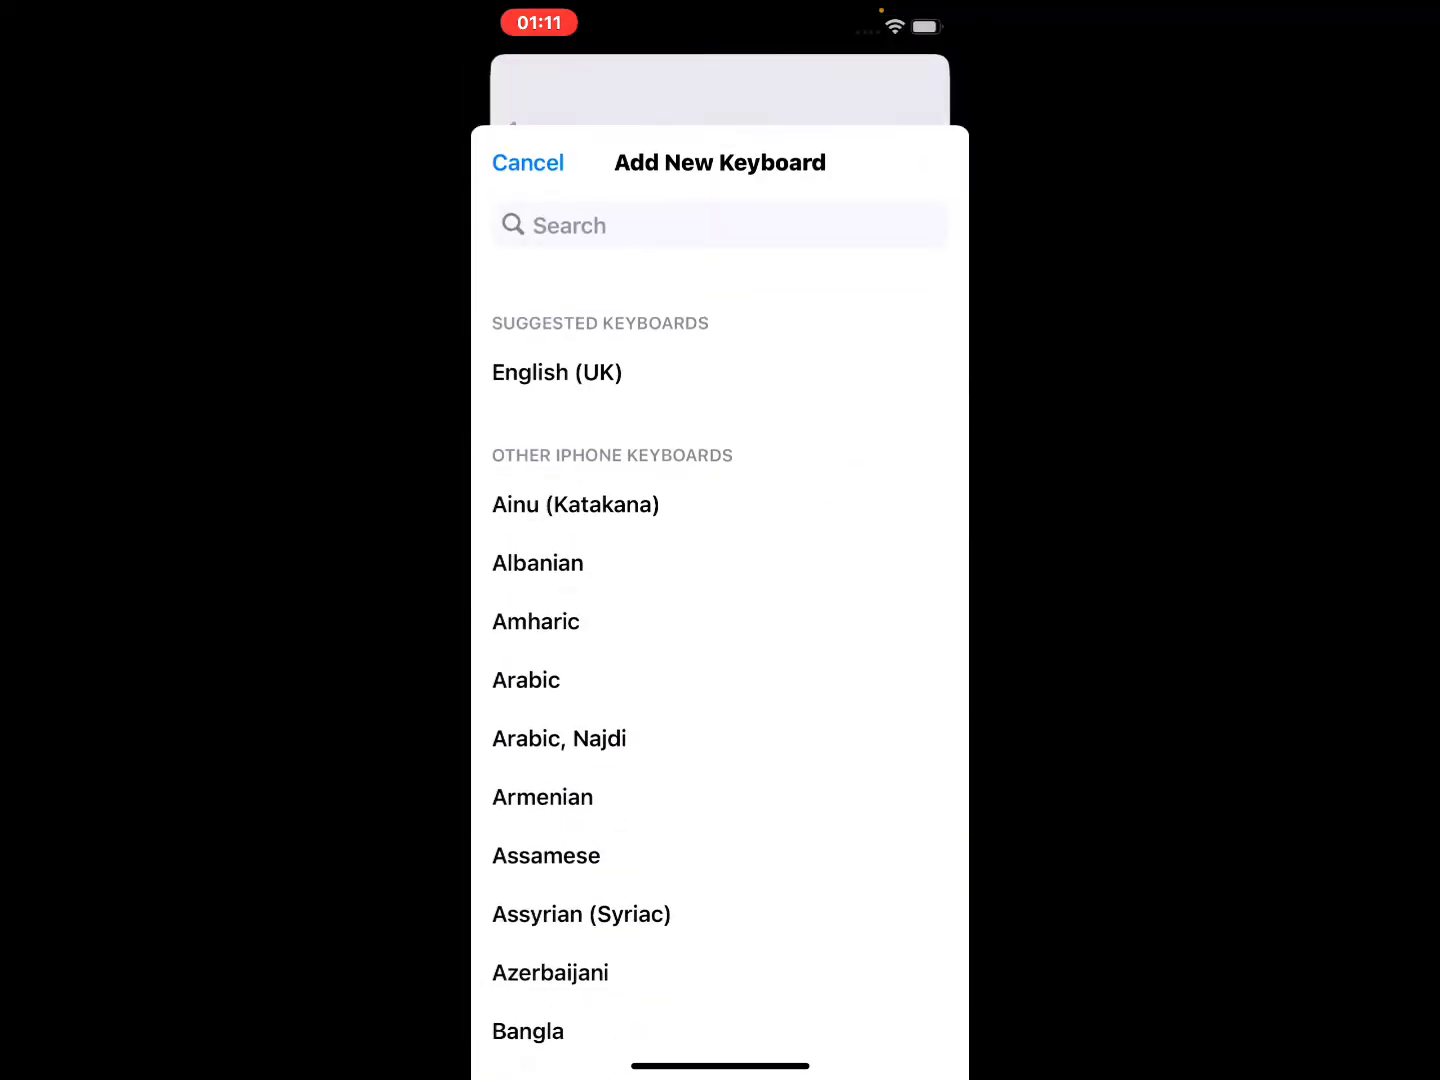
pyautogui.scroll(-3)
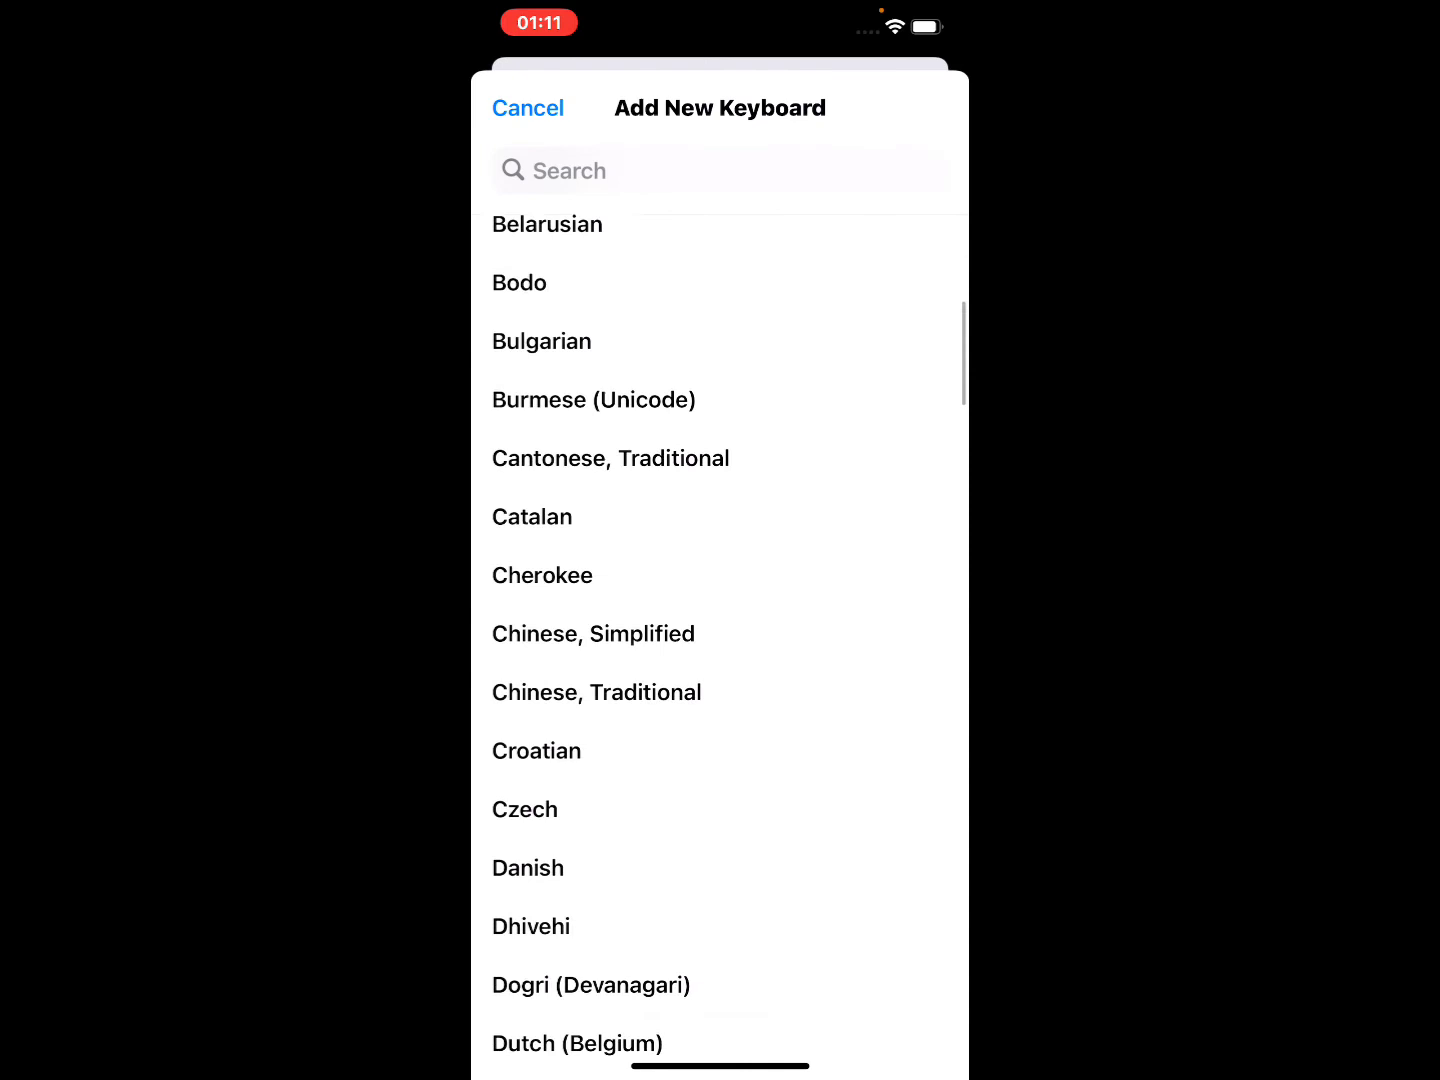
pyautogui.scroll(-3)
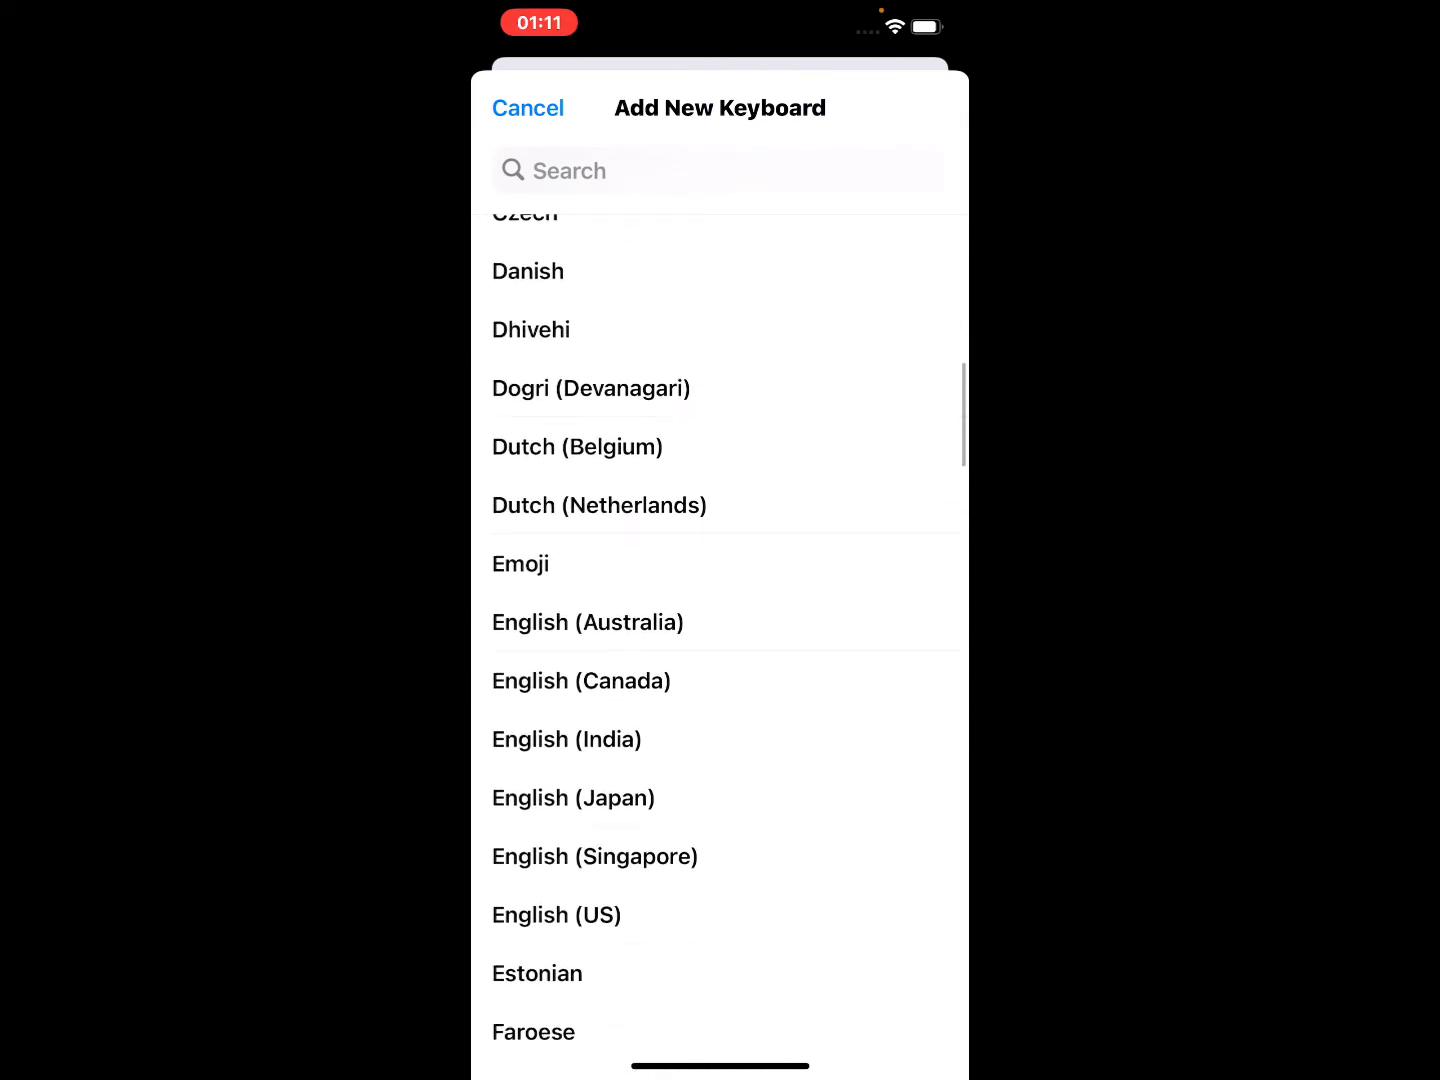
pyautogui.click(528, 108)
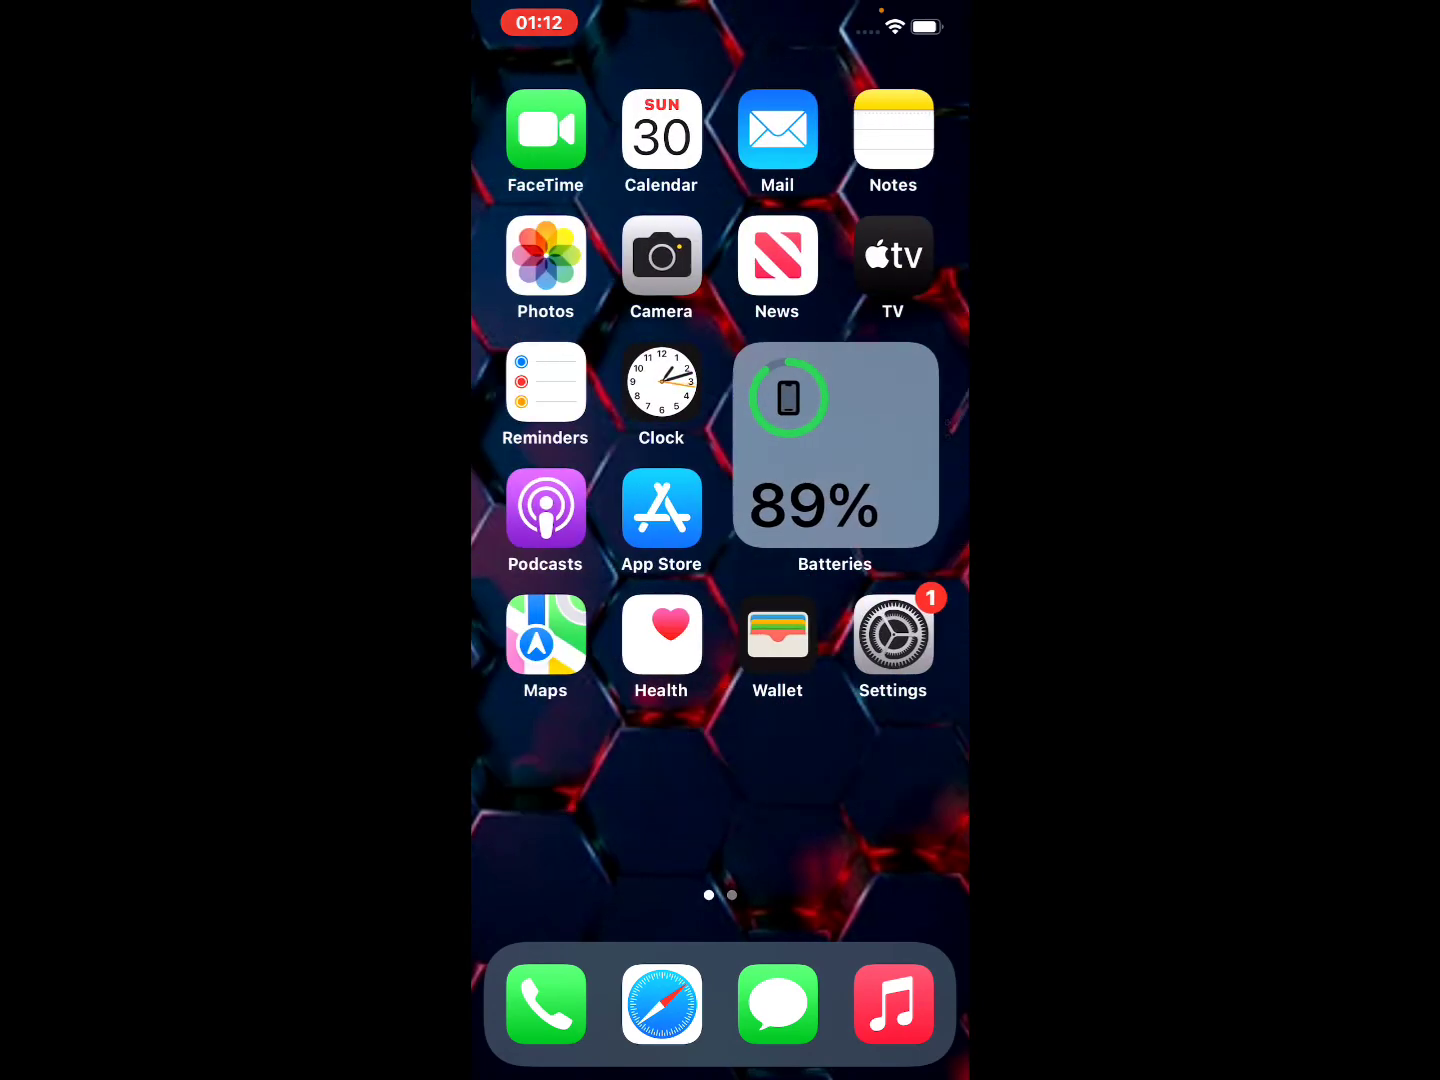
pyautogui.hscroll(-3)
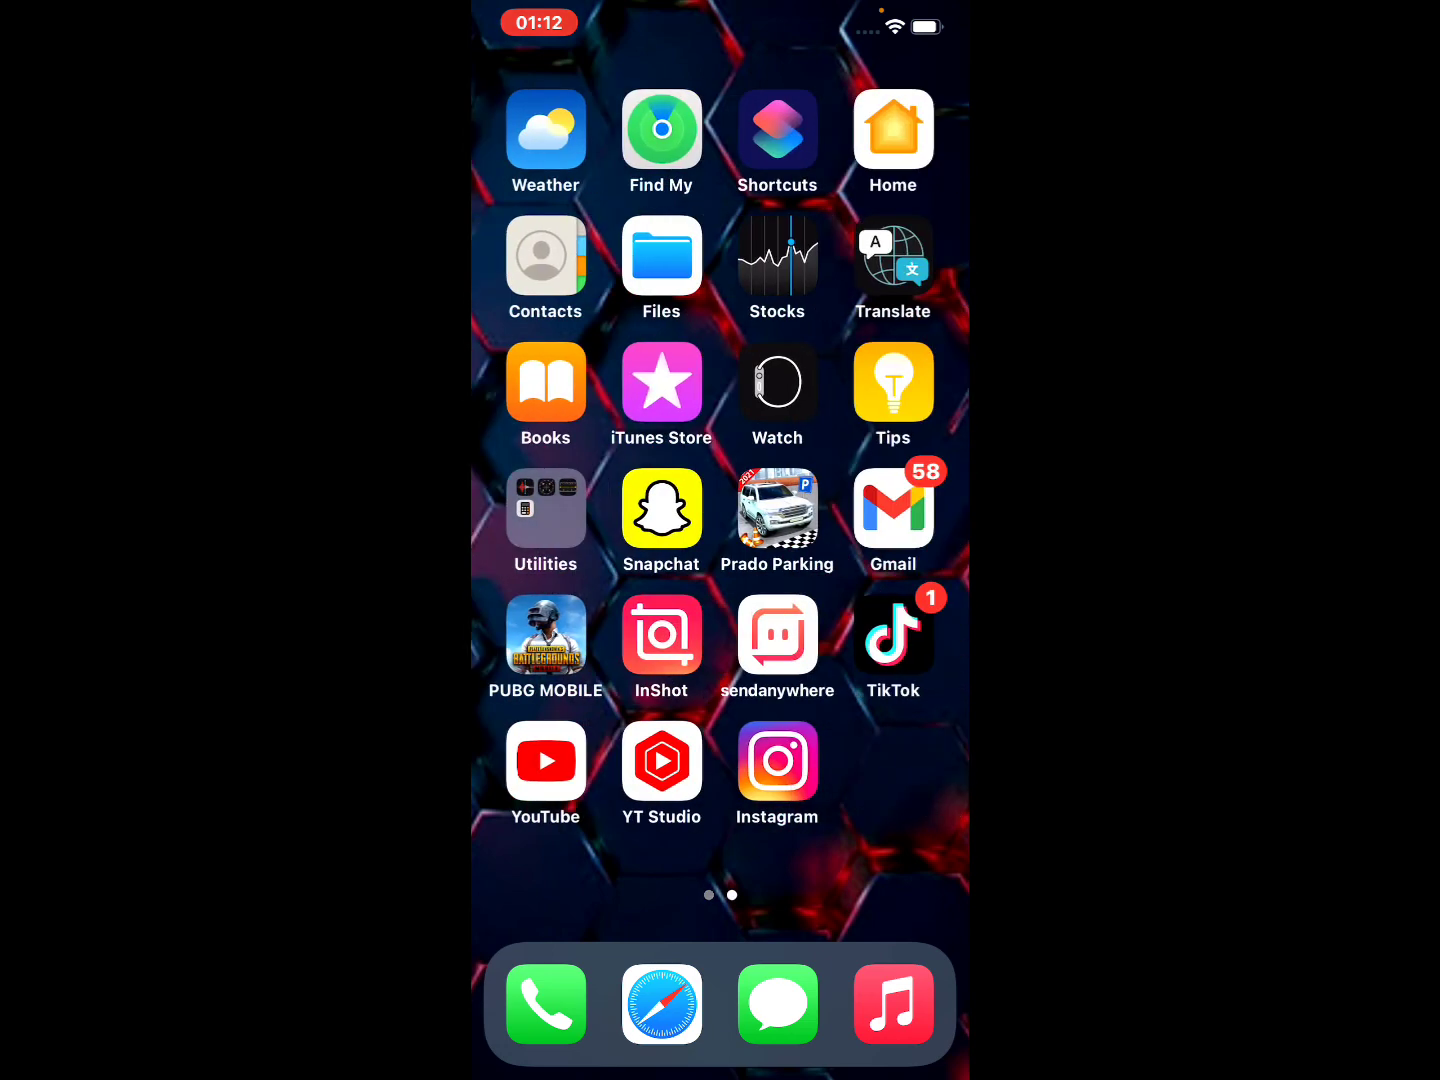
pyautogui.hscroll(-3)
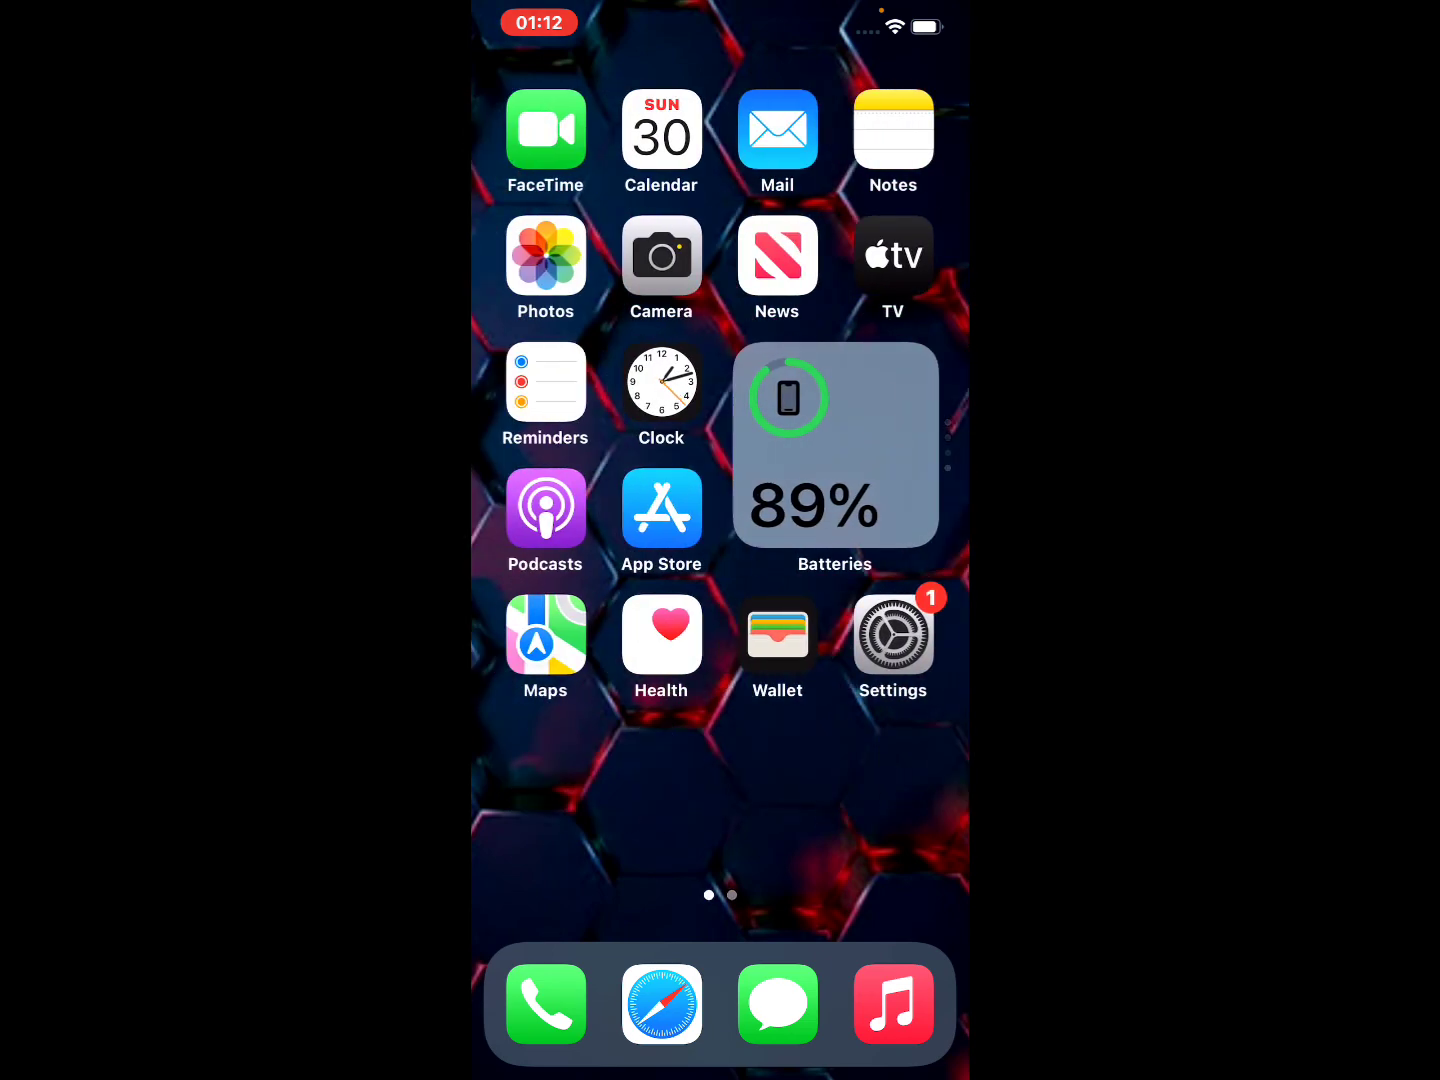
pyautogui.hscroll(-3)
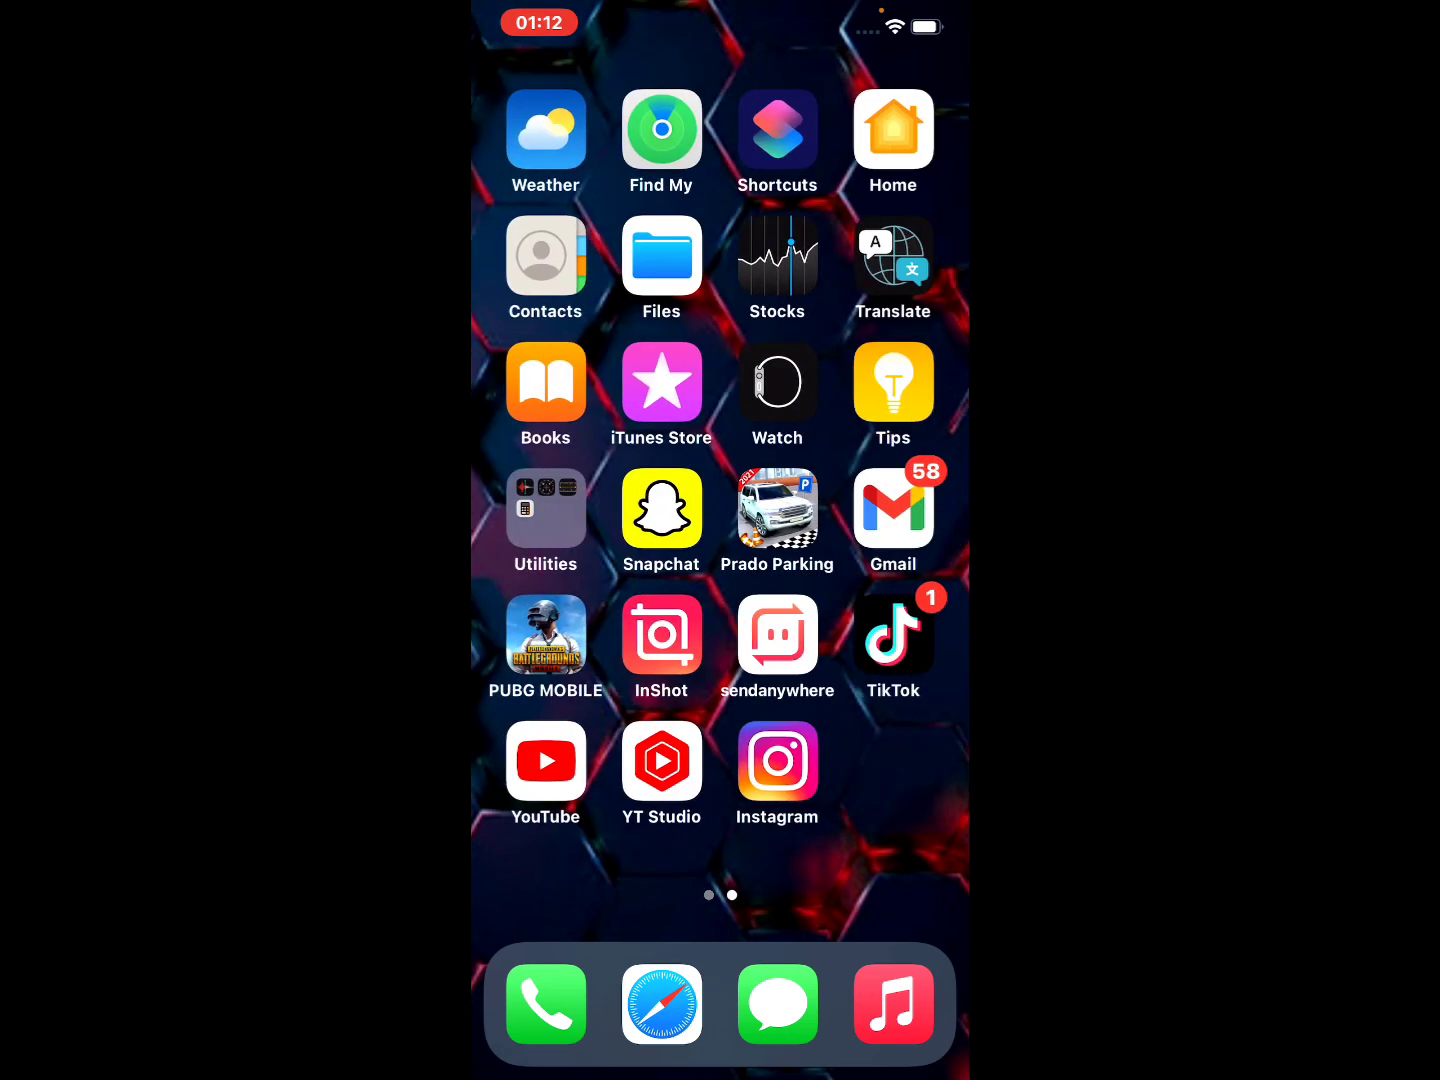
pyautogui.hscroll(-3)
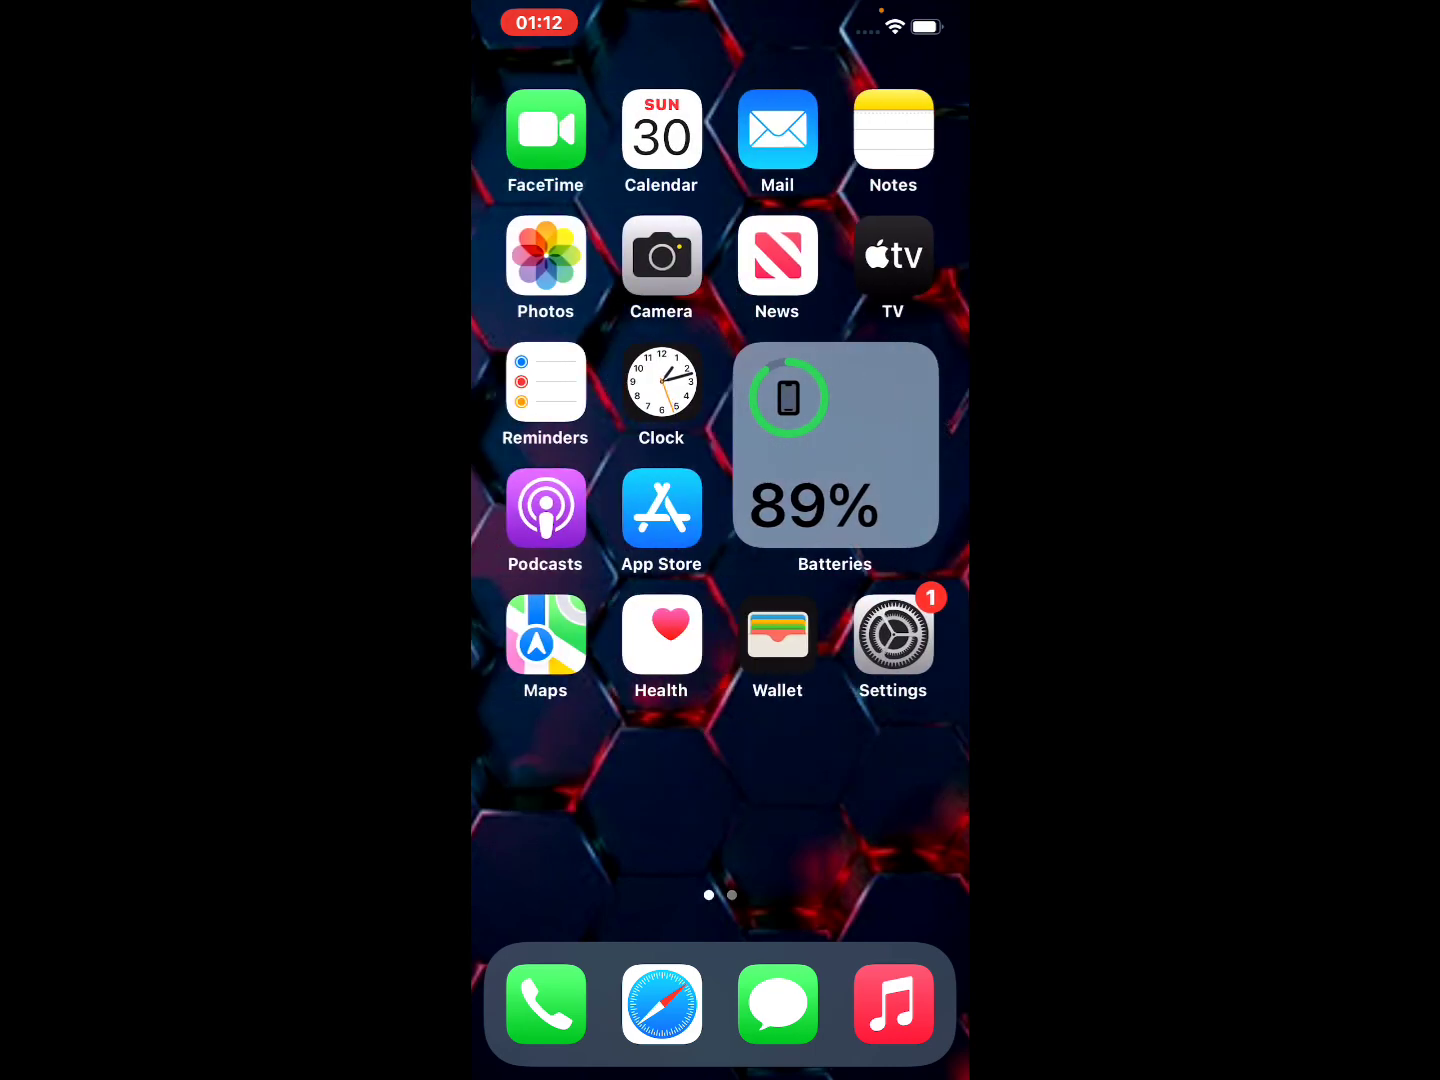